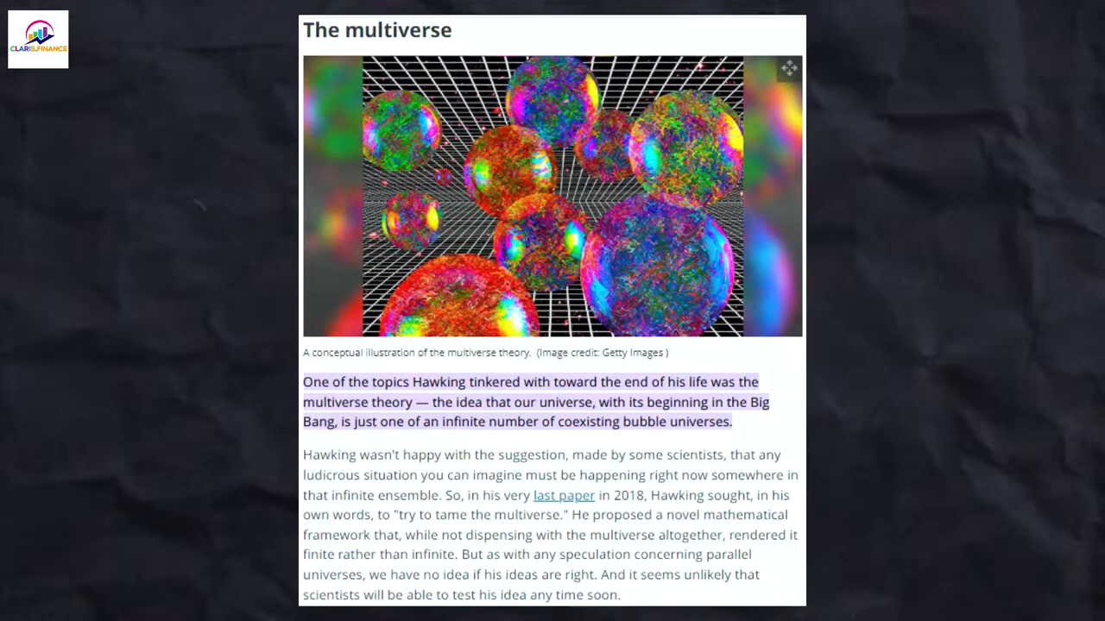
pyautogui.click(563, 495)
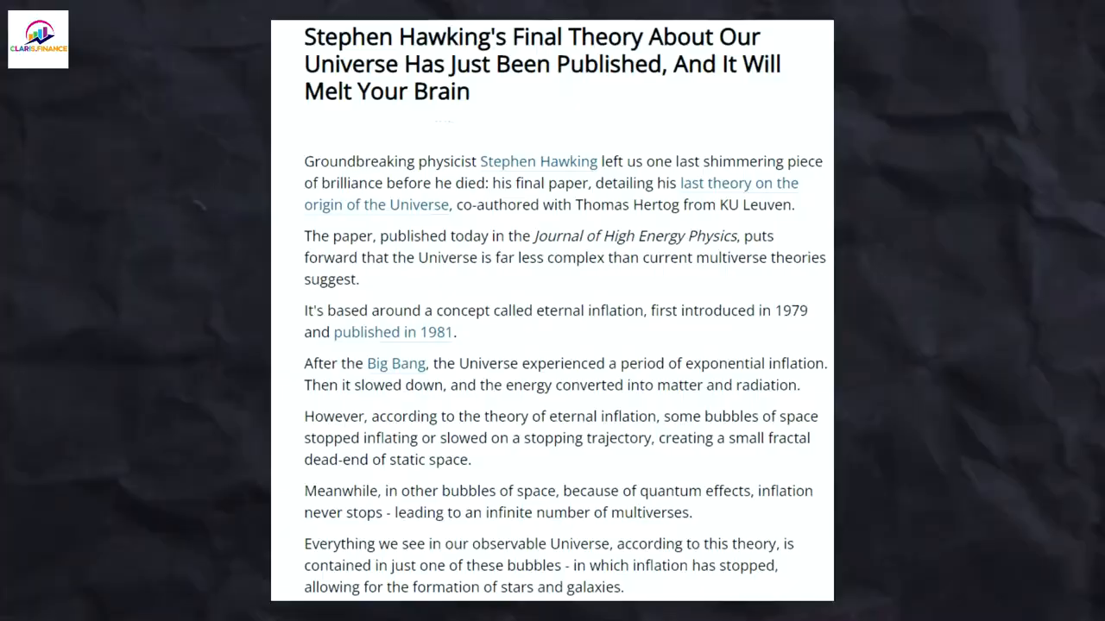
pyautogui.scroll(-3)
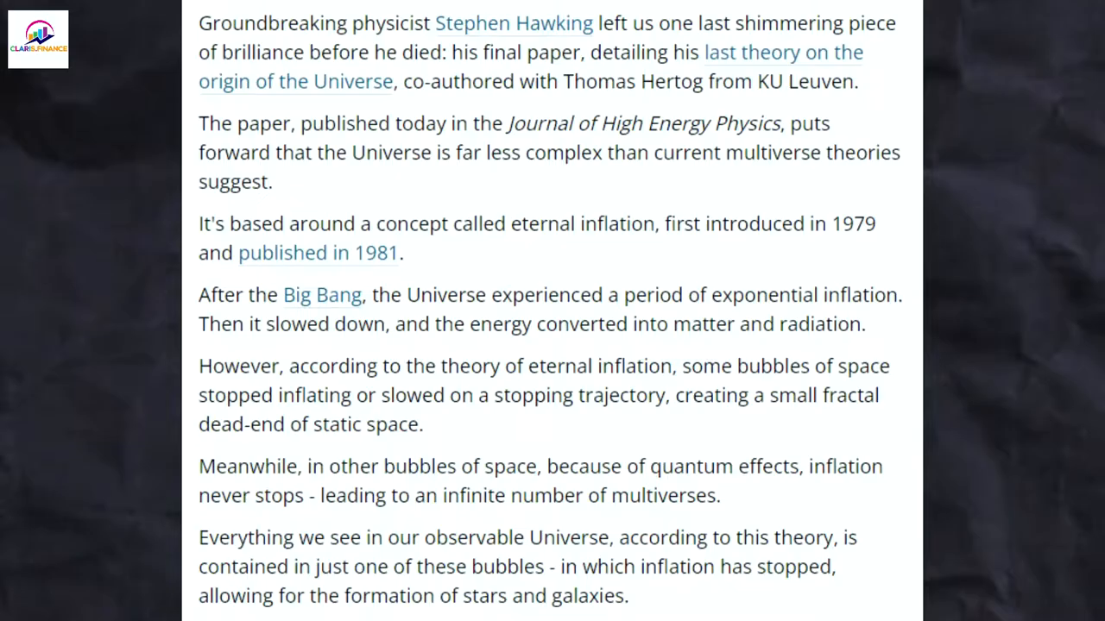
pyautogui.scroll(-3)
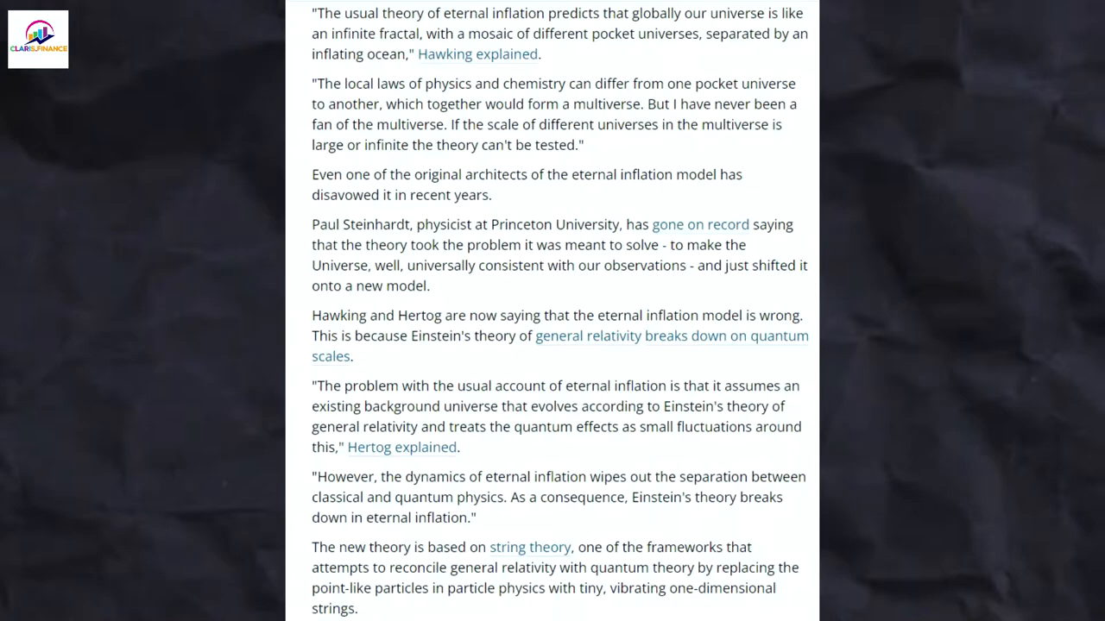
pyautogui.scroll(-3)
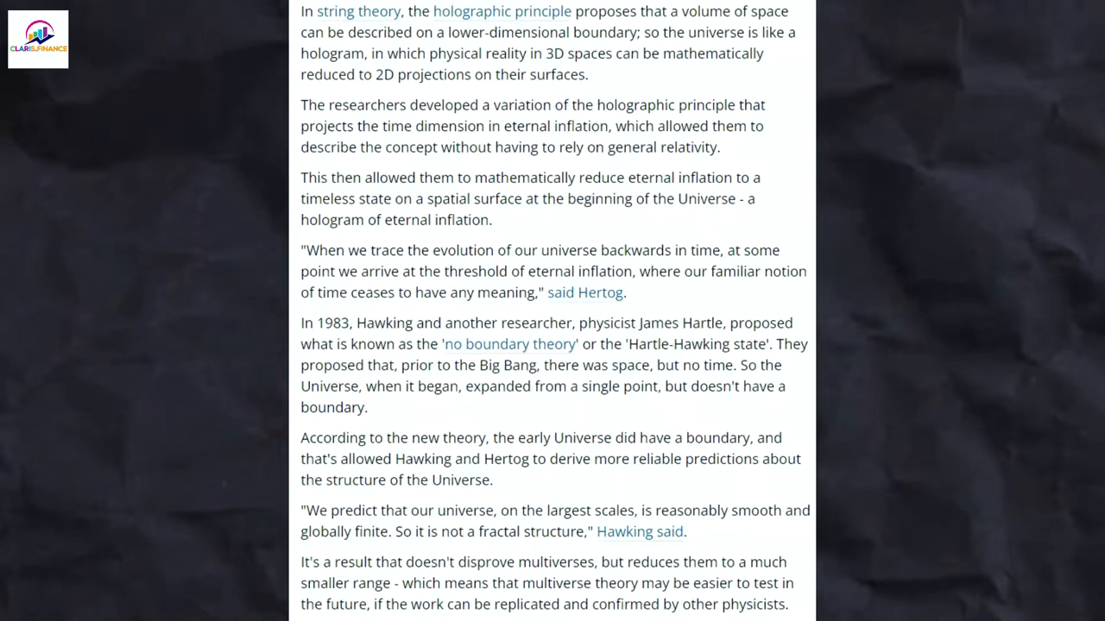